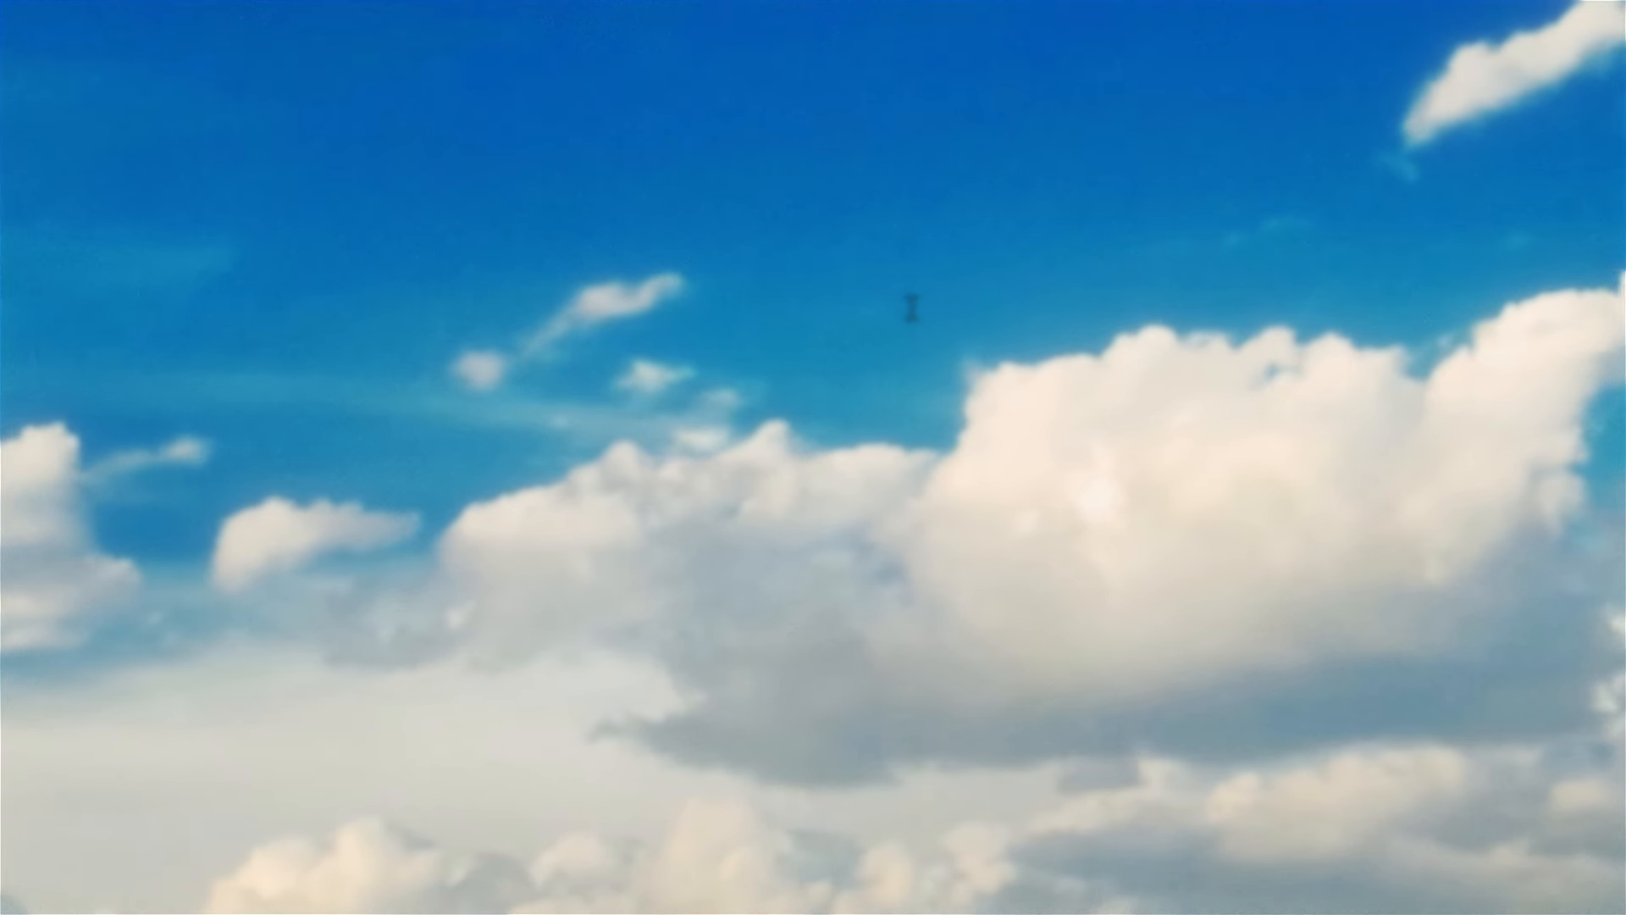
pyautogui.write('BABY, DIVE')
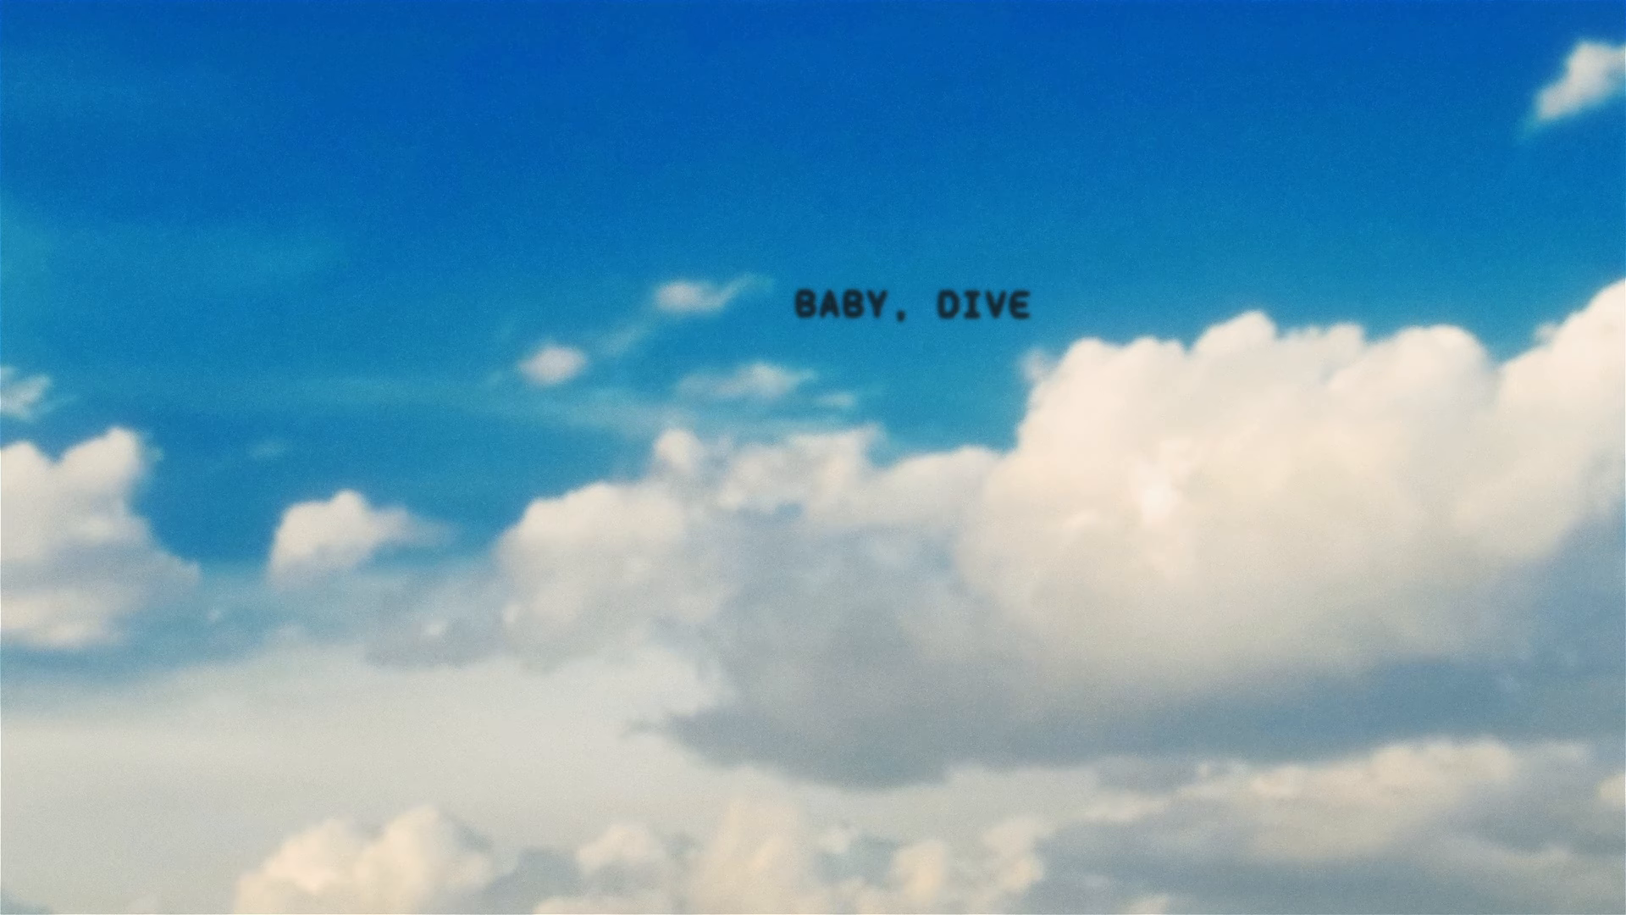